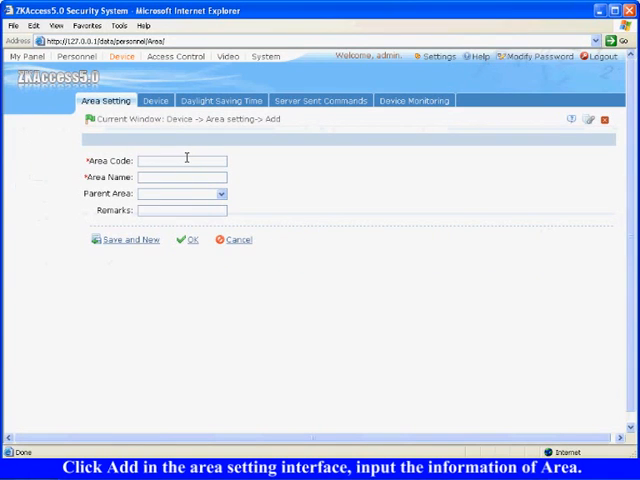
Add area code 02 named Shenzhen and save it.
type("02")
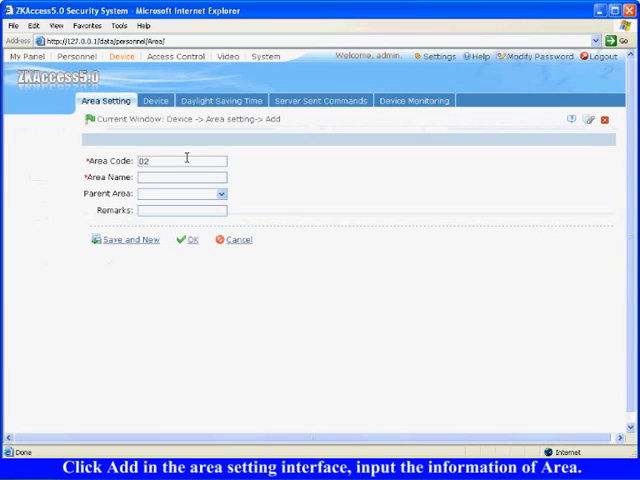
type("Shenzhen")
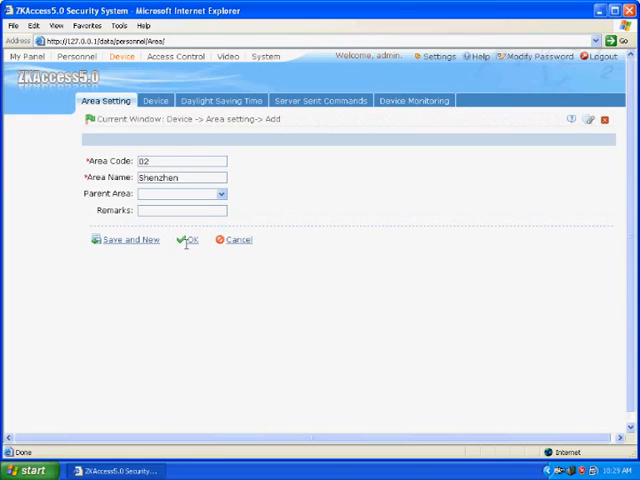
left_click(186, 239)
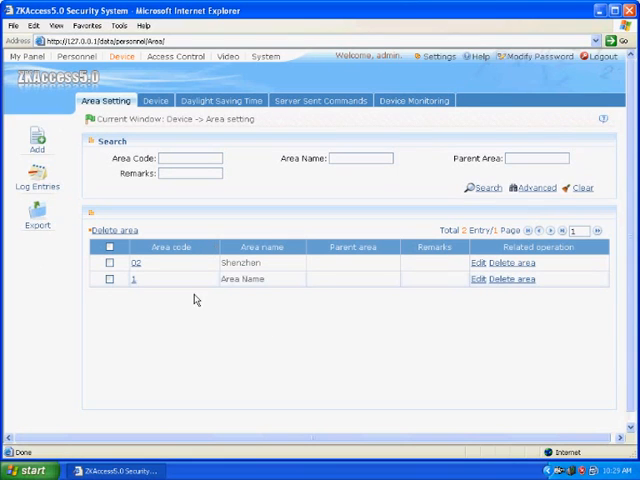
Add network video recorder 'Test' at 192.168.8.216 with username Admin and its password.
left_click(156, 100)
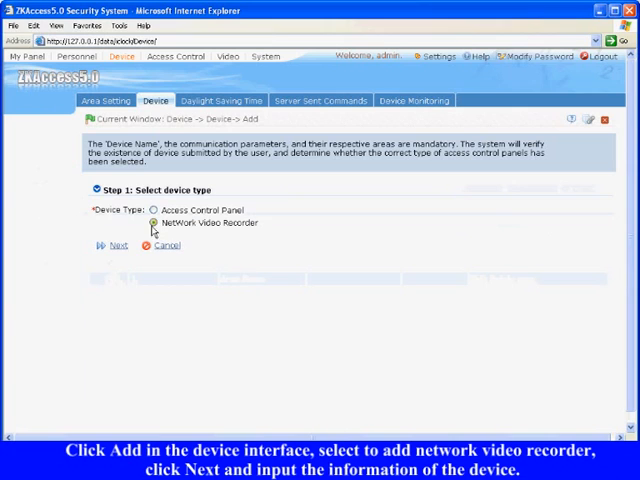
left_click(114, 245)
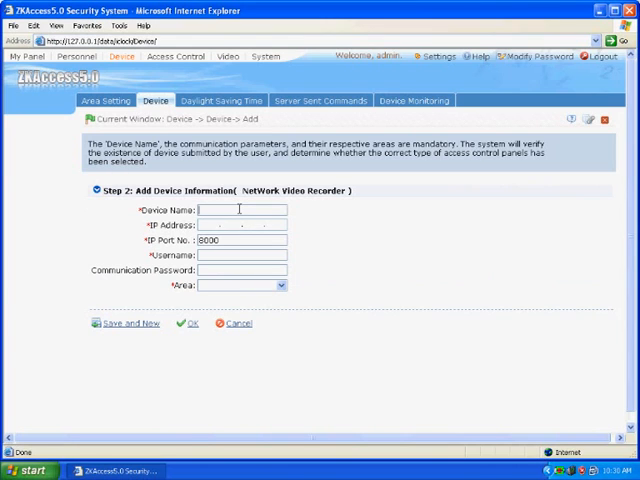
type("T")
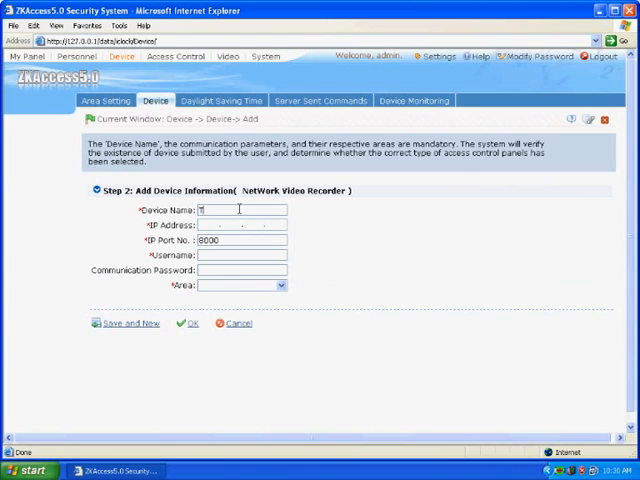
type("est")
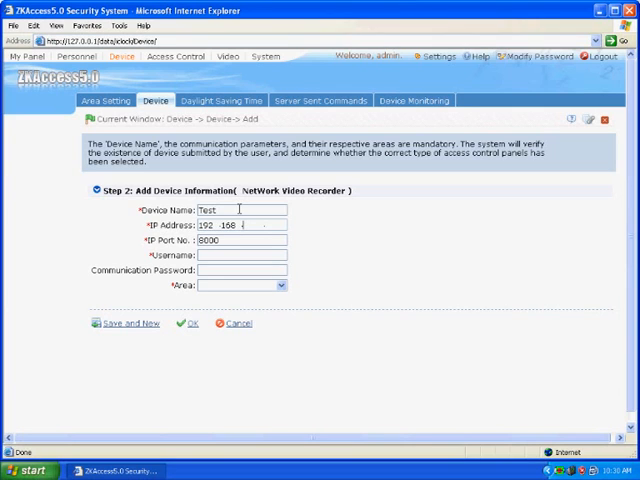
type("8.216")
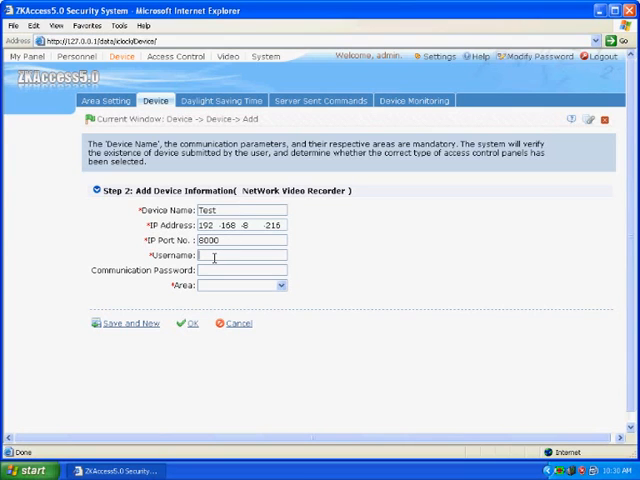
type("Admin")
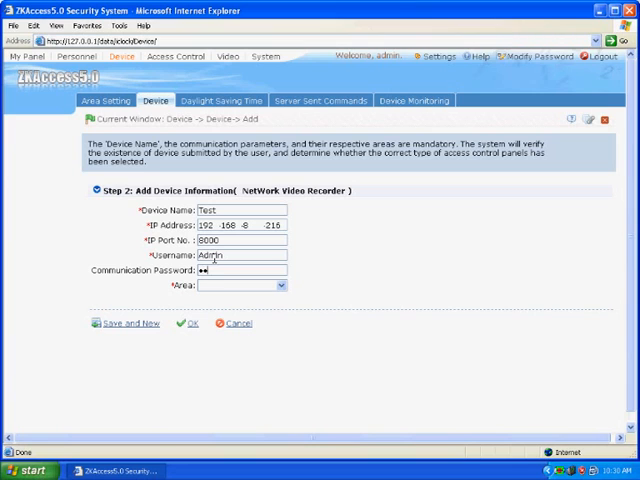
type("•••")
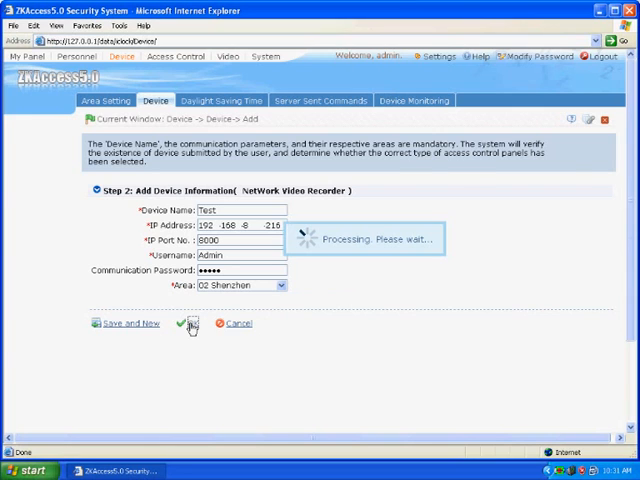
left_click(189, 324)
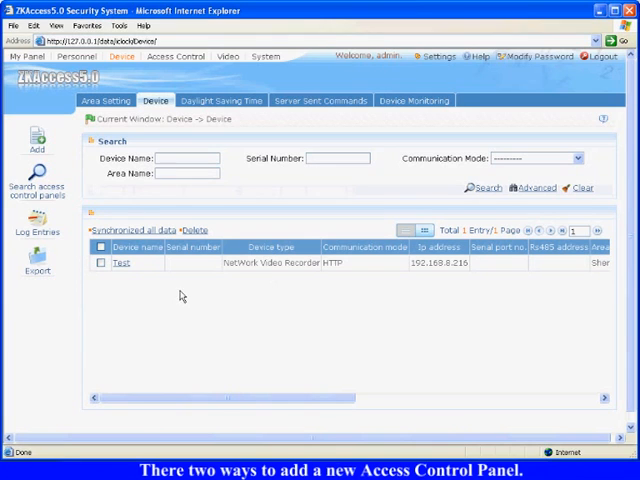
mouse_move(37, 142)
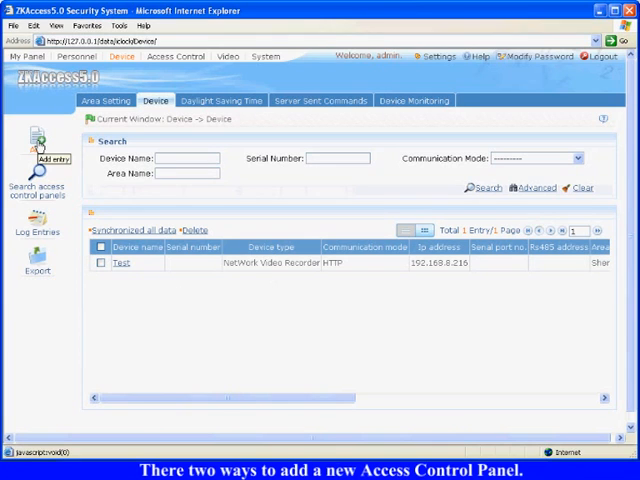
mouse_move(80, 155)
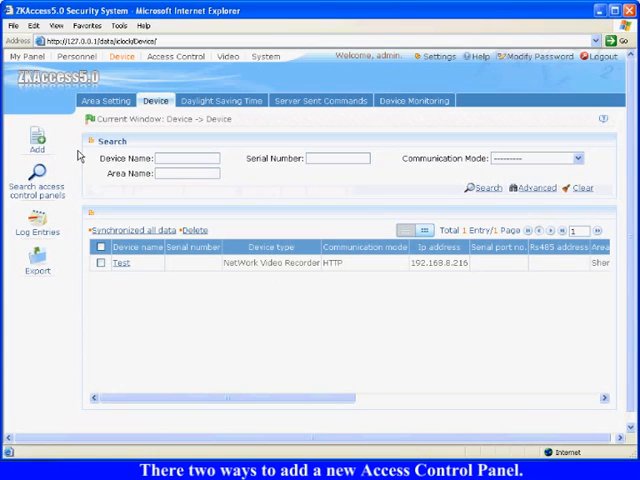
mouse_move(37, 190)
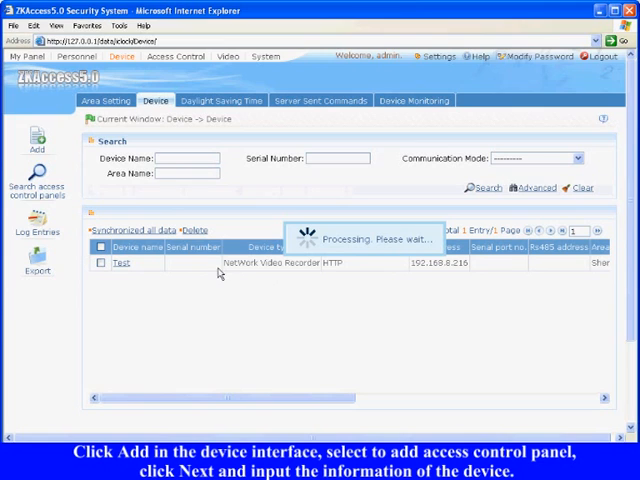
Fill a new access panel: name Main, IP 192.168.8.103, area Shenzhen, four-door type.
left_click(36, 140)
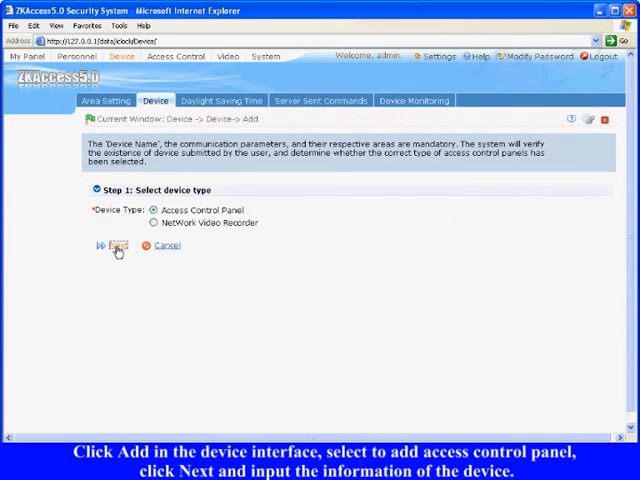
left_click(117, 248)
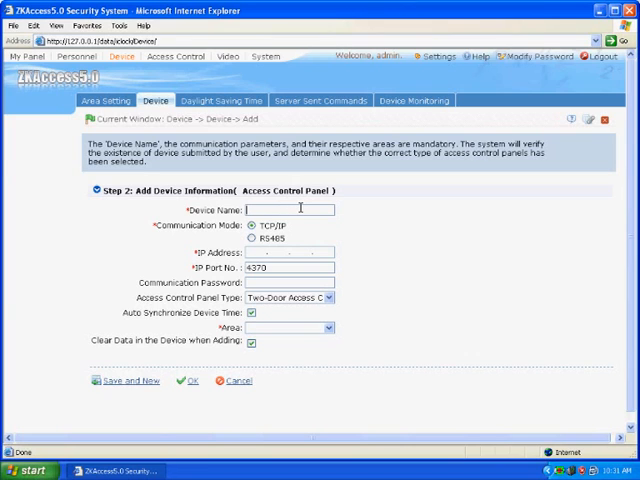
type("Main")
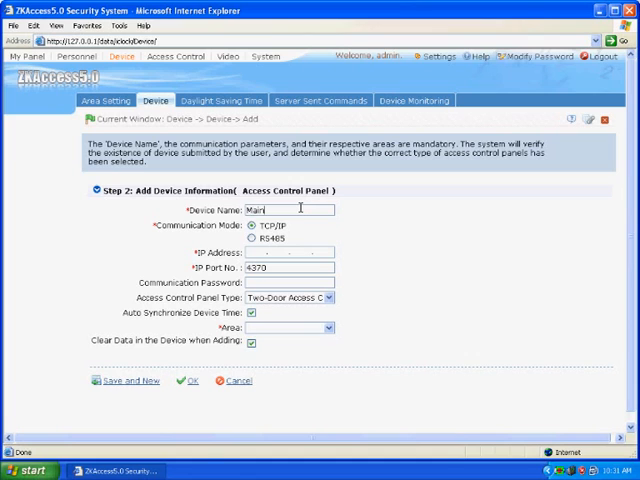
type("192.168.8.103")
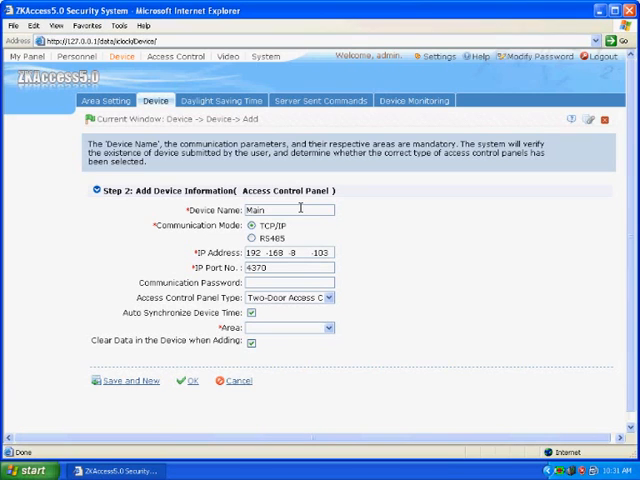
left_click(328, 327)
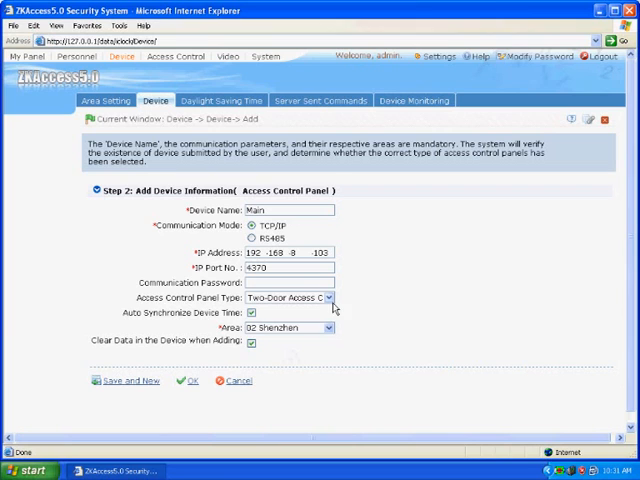
left_click(290, 297)
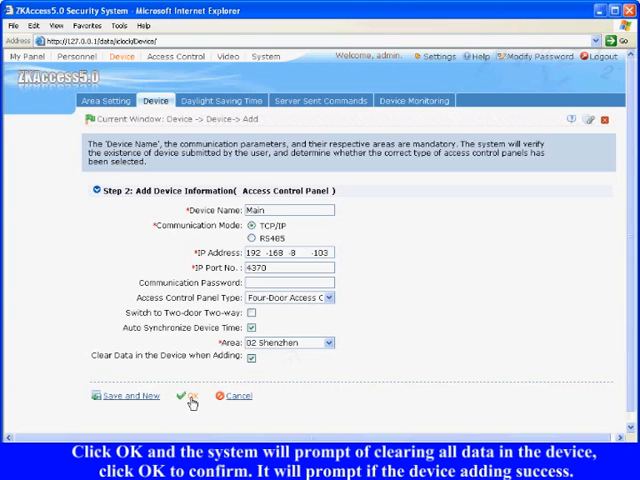
Save panel Main, accepting the data-clear prompt and the connection success tip.
left_click(189, 399)
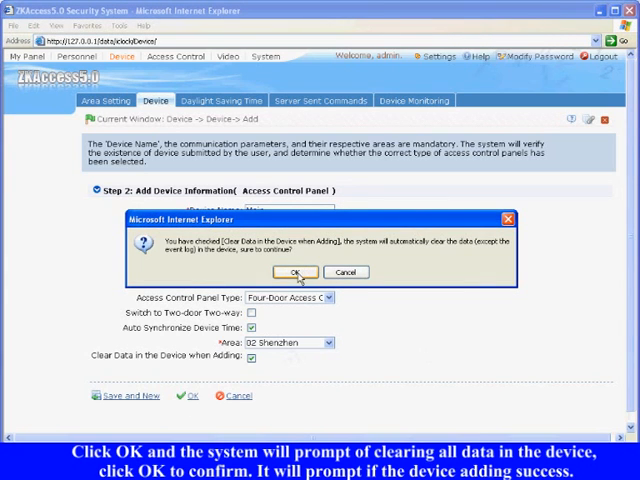
left_click(295, 272)
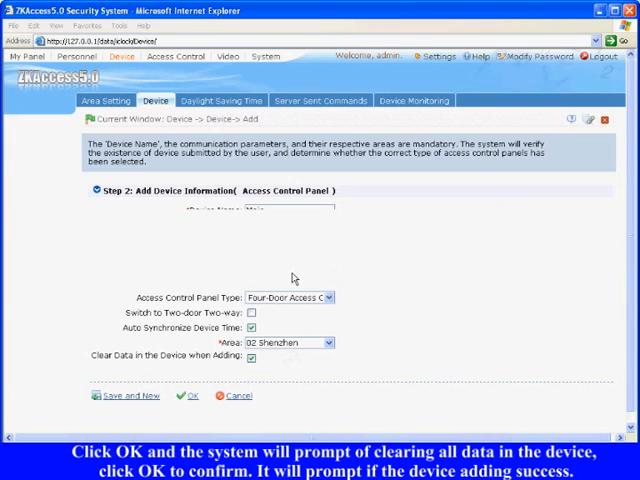
left_click(190, 395)
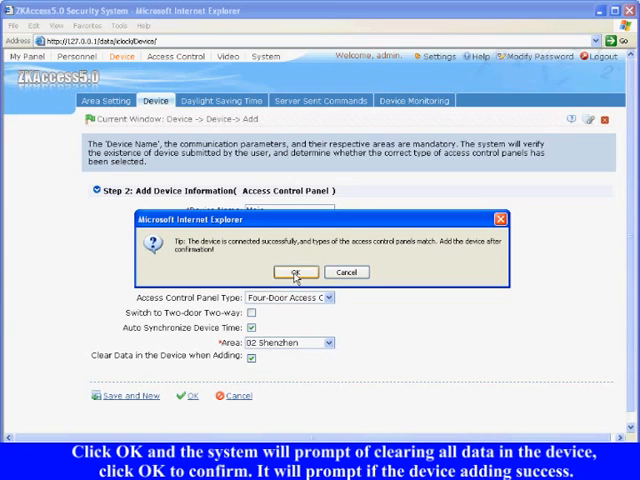
left_click(294, 272)
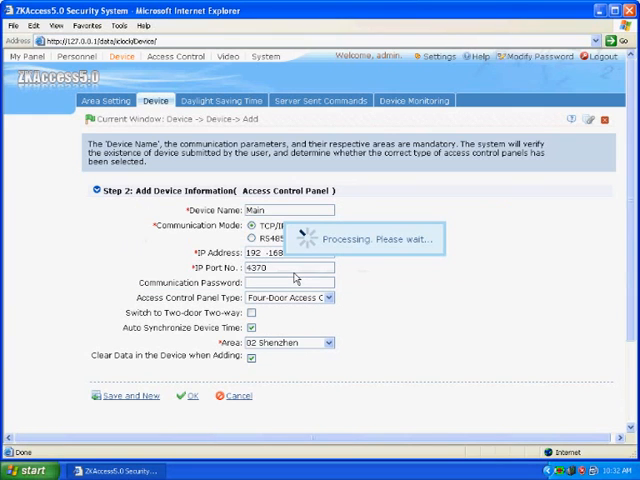
left_click(189, 396)
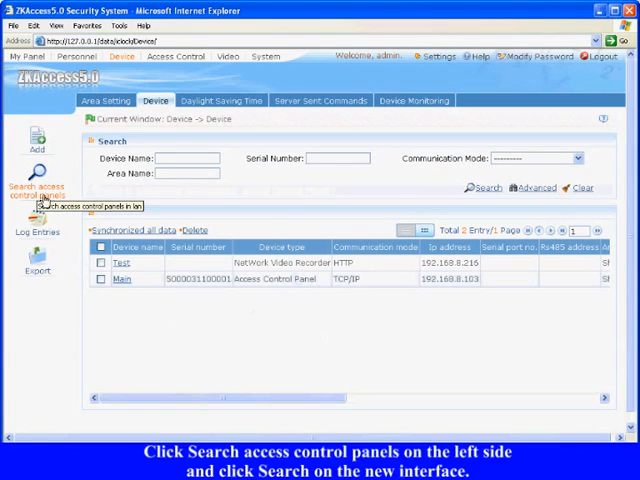
Search the network for access control panels and cancel the Modify IP Address dialog.
left_click(37, 190)
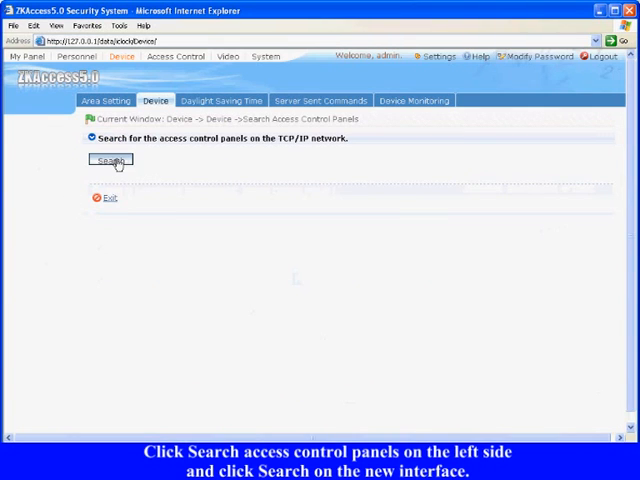
left_click(110, 160)
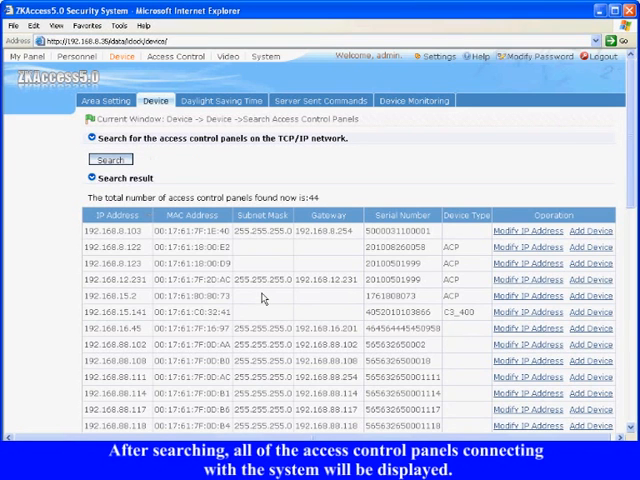
mouse_move(530, 263)
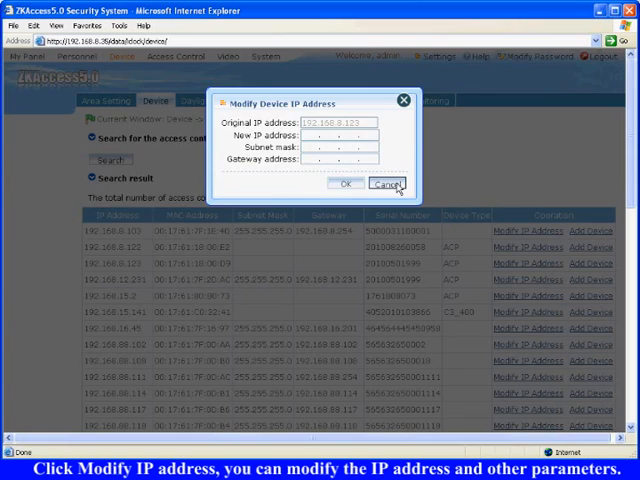
left_click(386, 184)
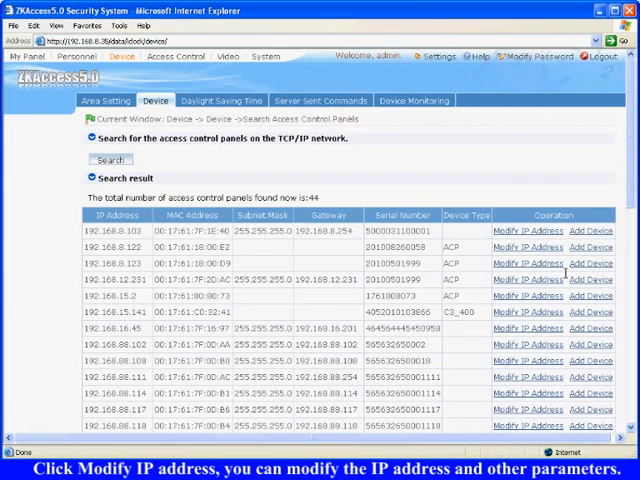
Add the 192.168.8.123 panel as 'Branch', accepting the data-clear confirmation.
left_click(591, 263)
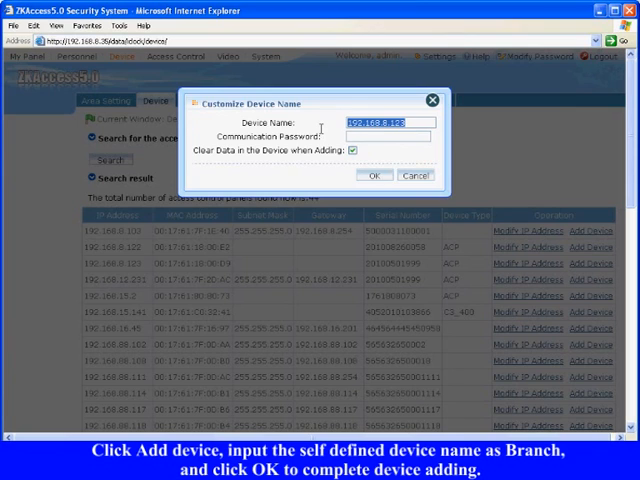
type("Branch")
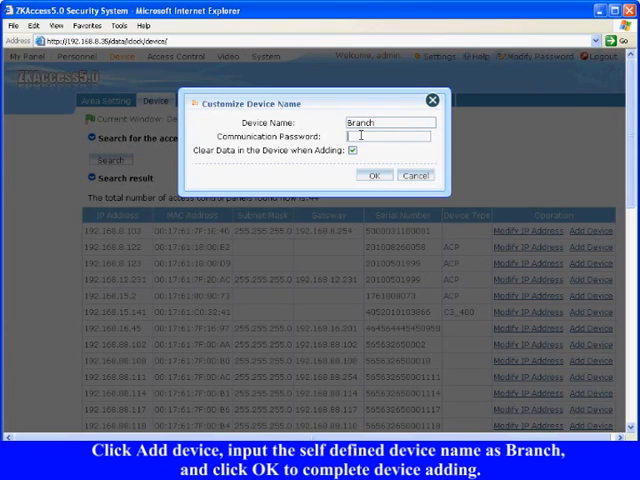
left_click(375, 175)
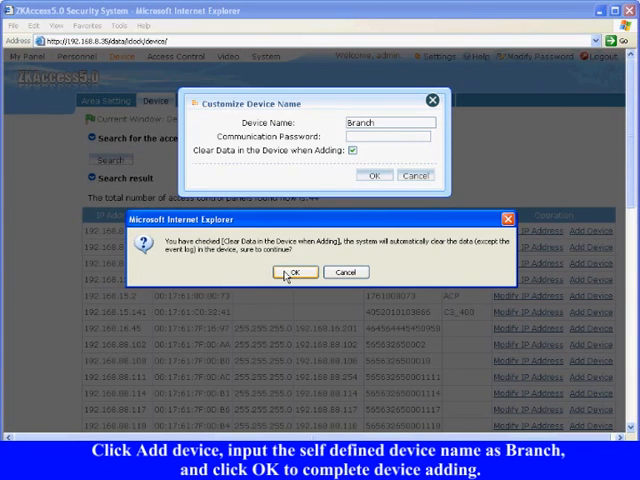
left_click(293, 272)
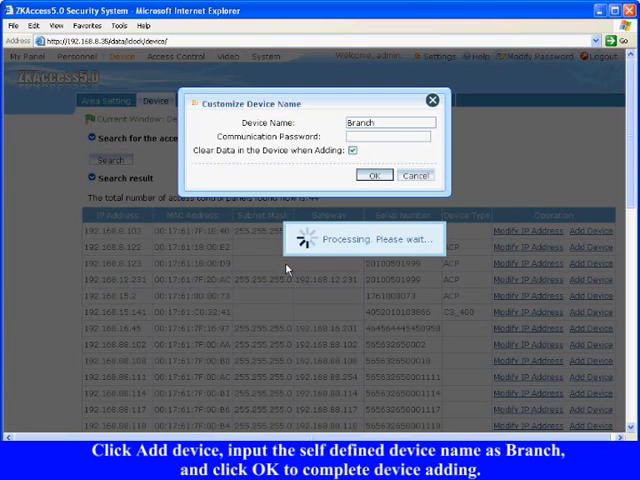
left_click(374, 175)
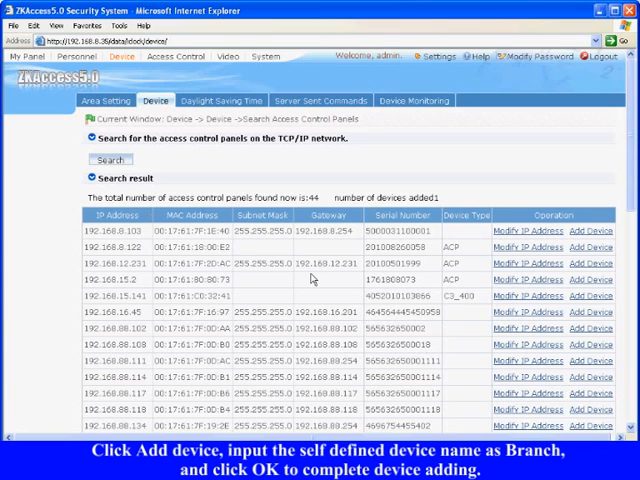
Scroll the device list to review the two added panels.
scroll("down", 3)
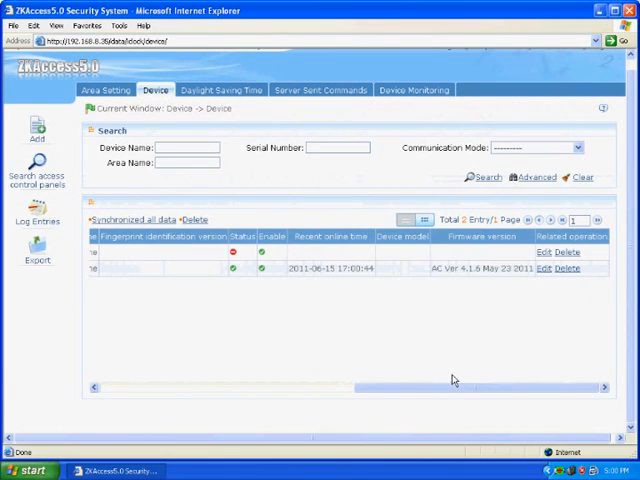
mouse_move(405, 387)
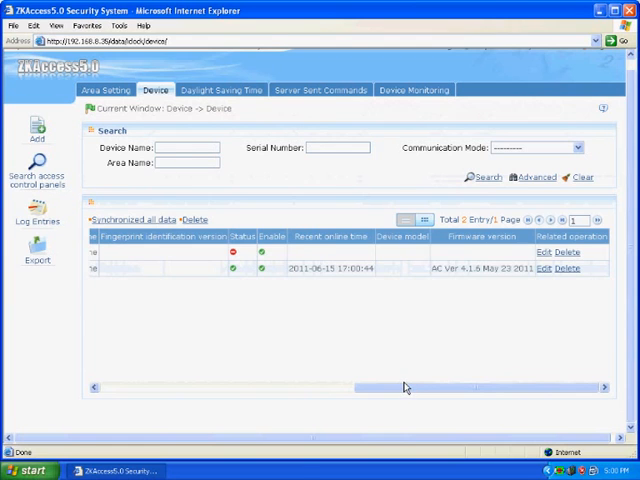
Create DST rule 'China' from 5-1 00:00 to 10-1 00:00.
left_click(221, 100)
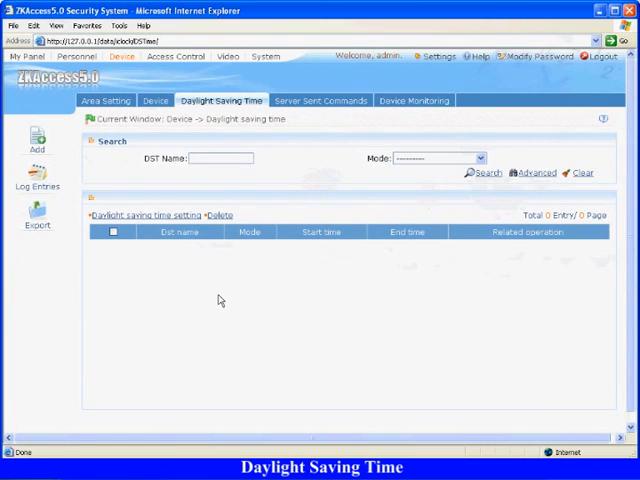
left_click(37, 140)
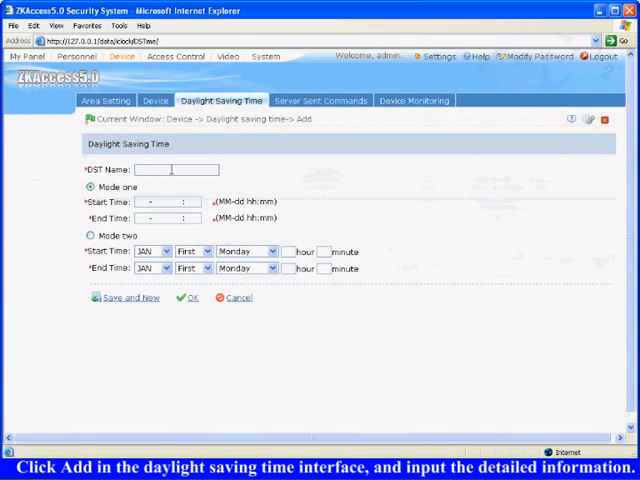
type("China")
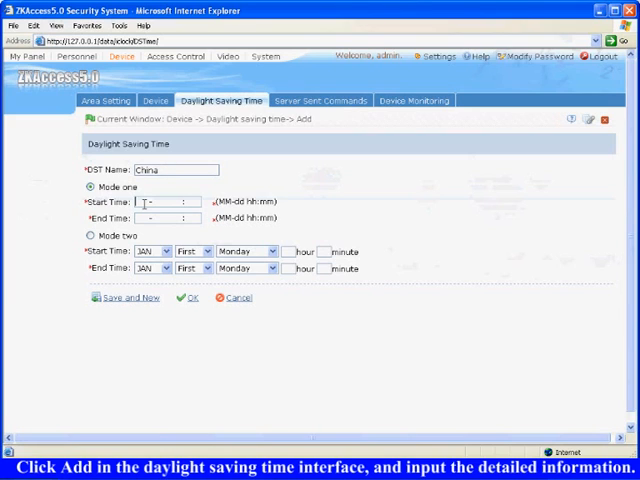
type("5 - :")
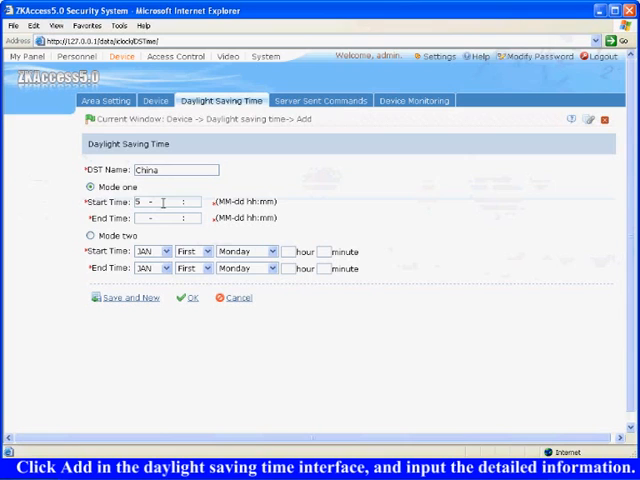
type("-1  00")
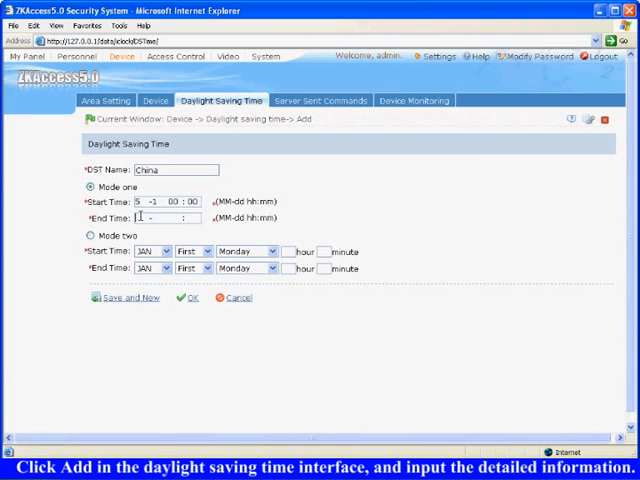
type("10")
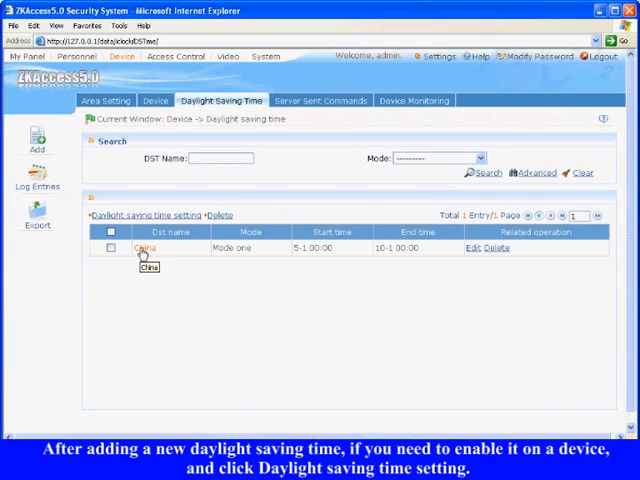
mouse_move(280, 250)
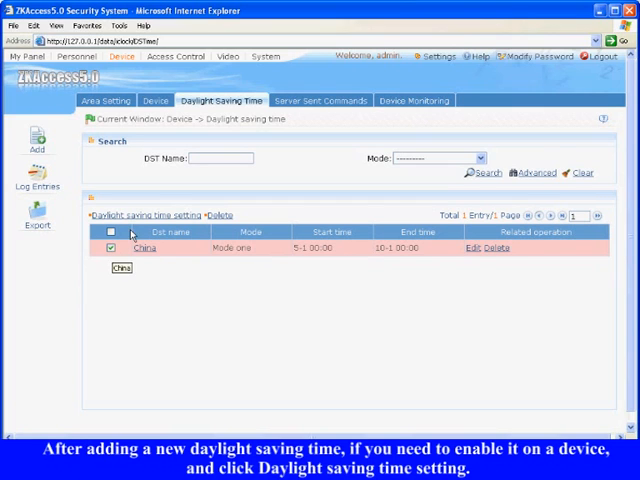
Select the China DST rule and apply it to device Main.
left_click(150, 214)
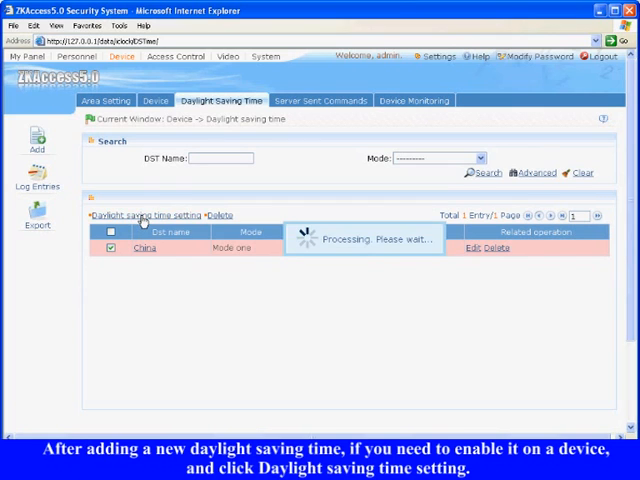
left_click(147, 214)
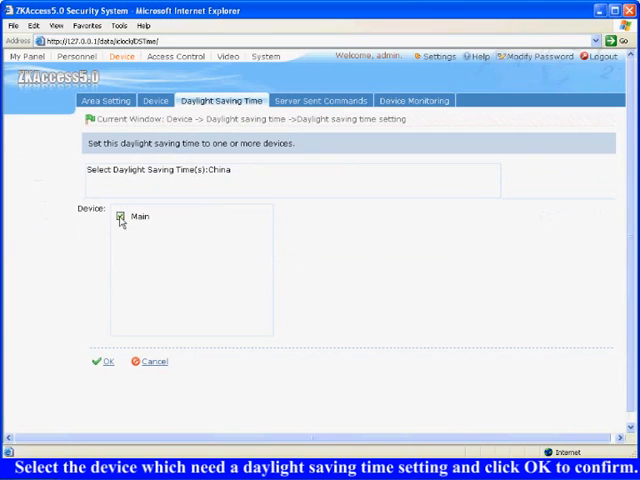
left_click(107, 361)
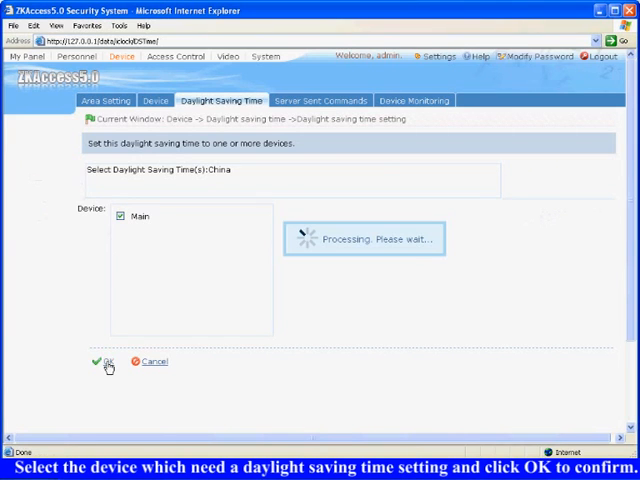
left_click(108, 361)
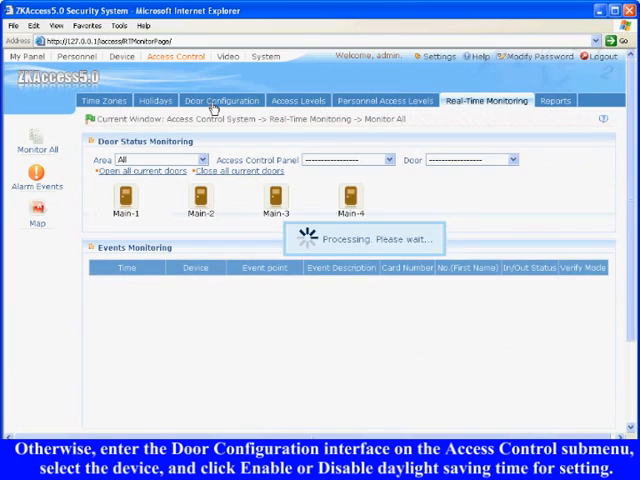
Search Door Configuration for panels and select device Main with doors Main-1 to Main-4.
left_click(221, 100)
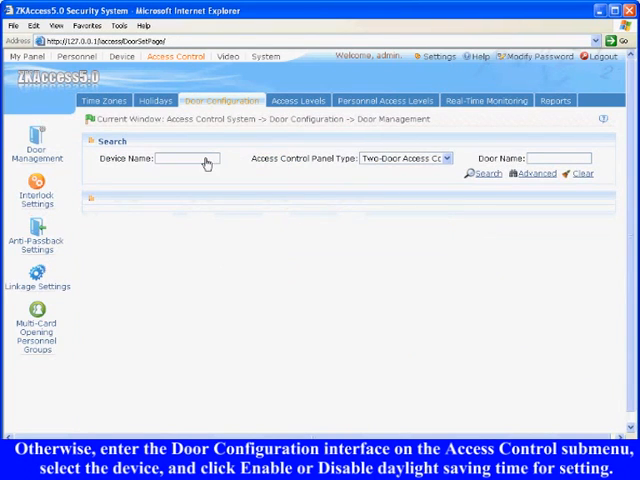
mouse_move(181, 336)
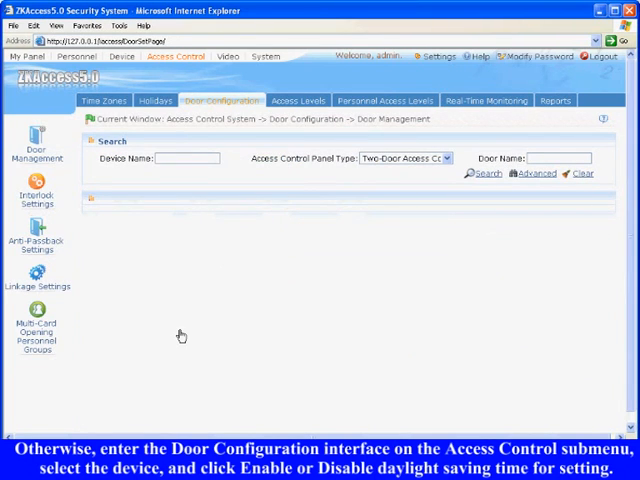
left_click(486, 173)
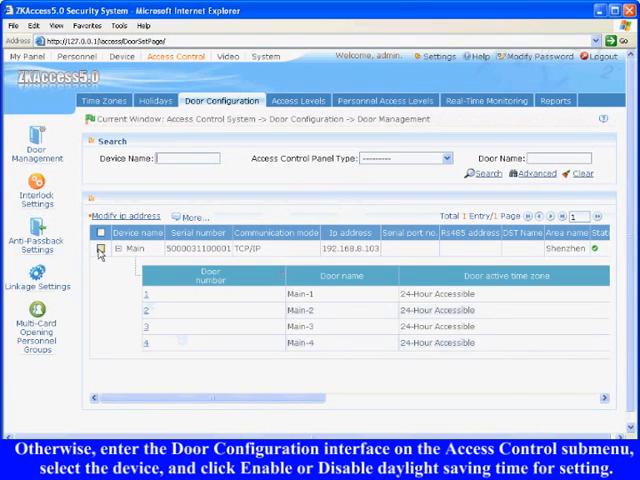
left_click(190, 216)
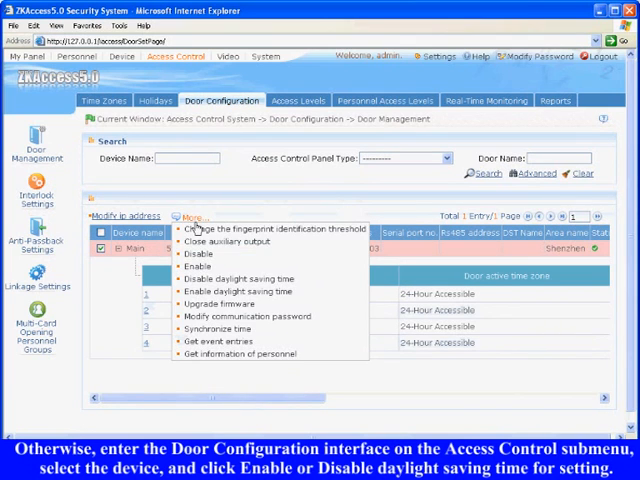
mouse_move(237, 291)
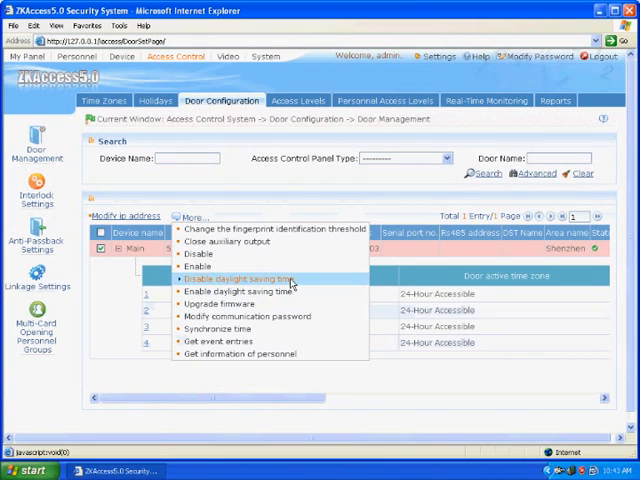
mouse_move(255, 291)
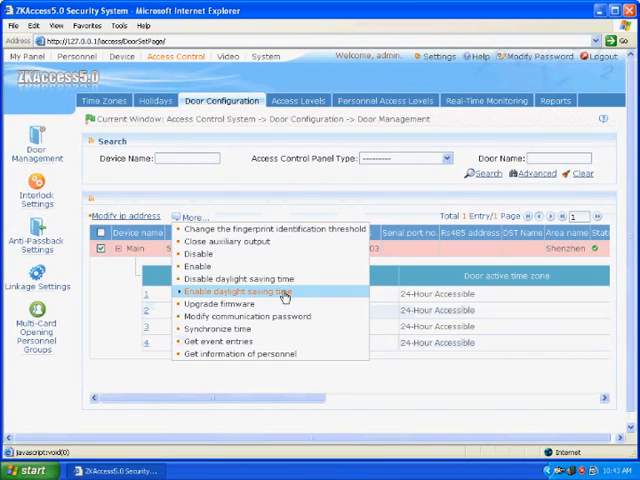